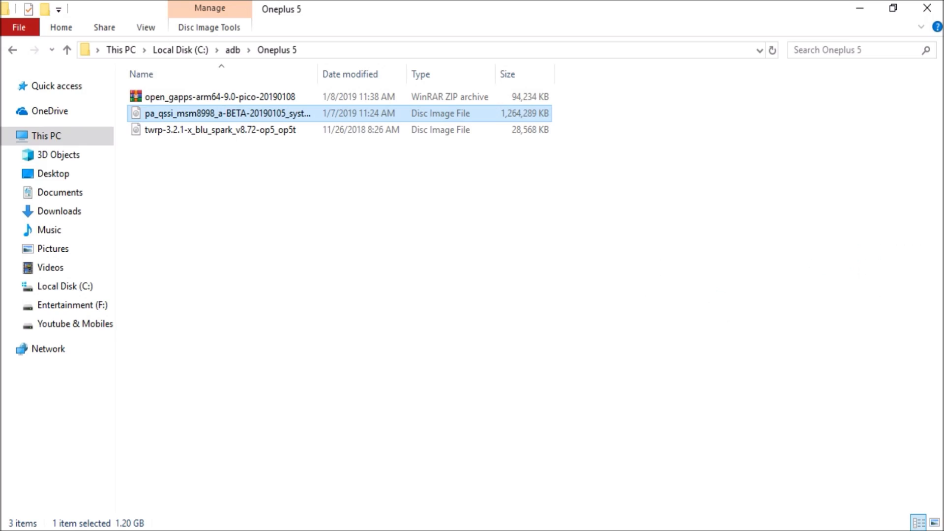
mouse_move(226, 113)
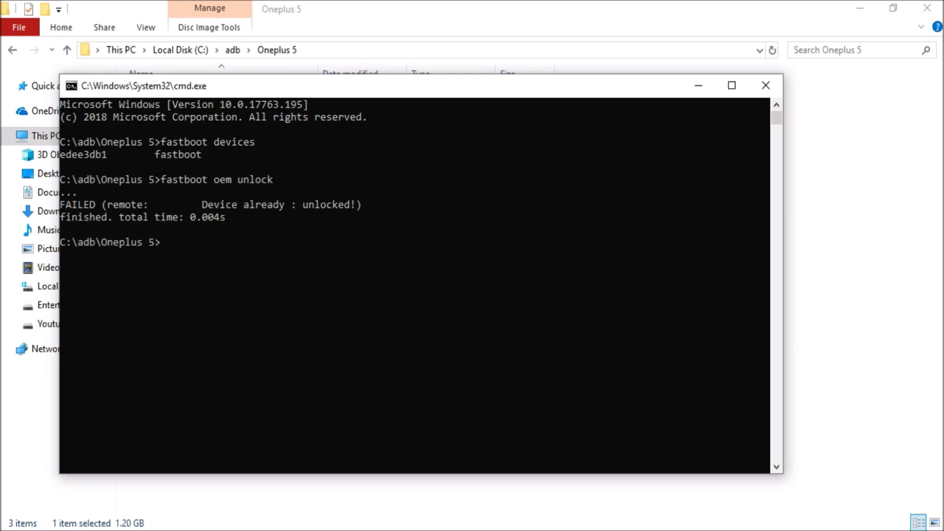
- Enter 'fastboot flash system pa_qssi_msm8998_a-BETA-20190105_system.img' at the prompt, fixing a typo, without running it
text(fastboot)
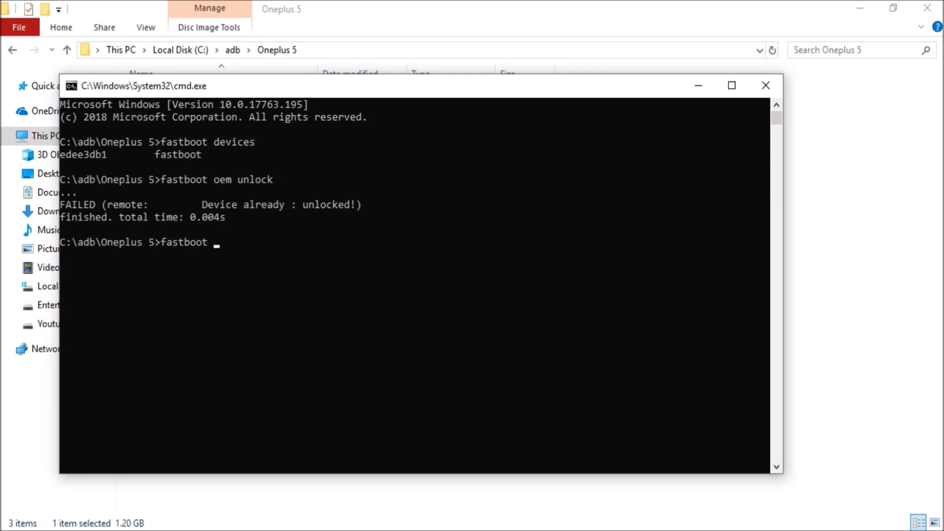
text(flash)
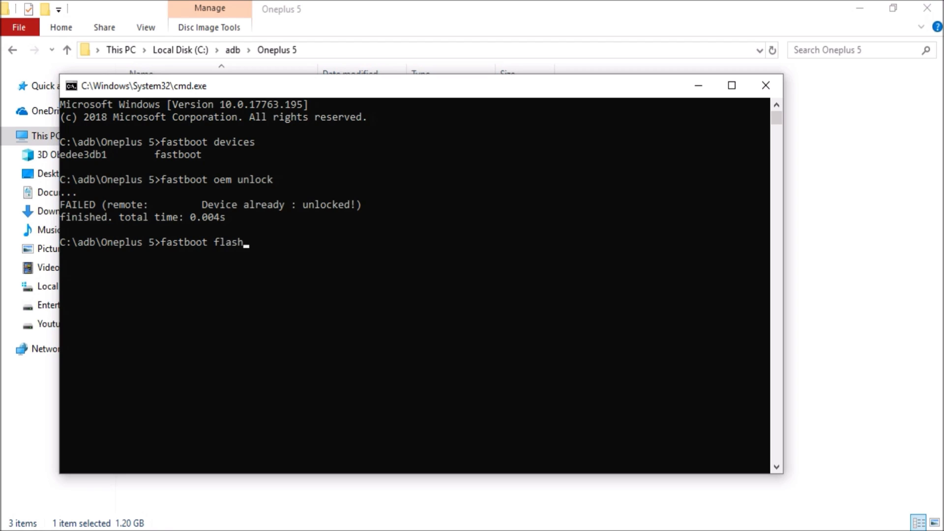
text(yste)
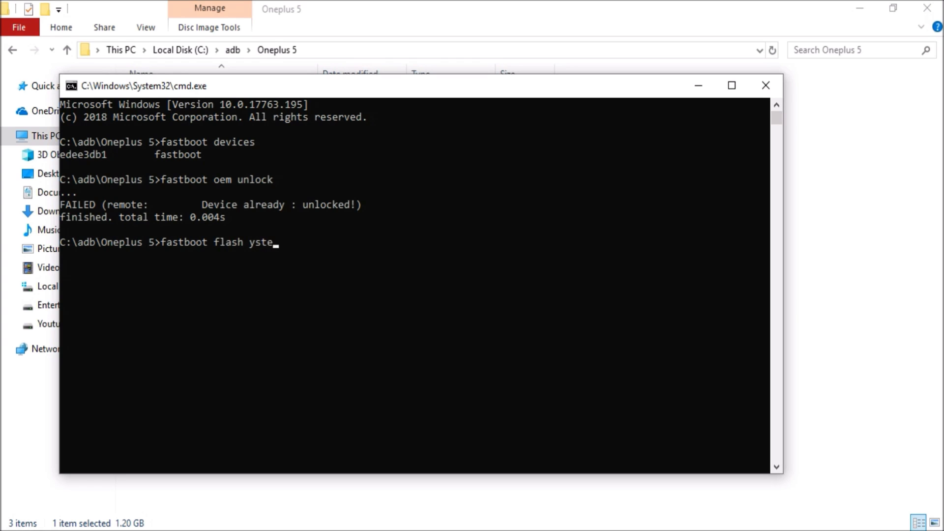
key(Backspace)
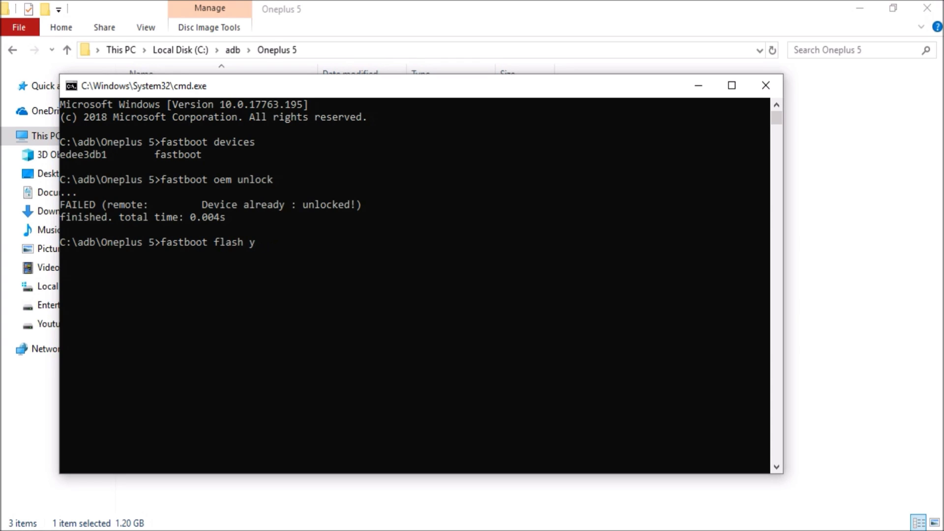
text(syste)
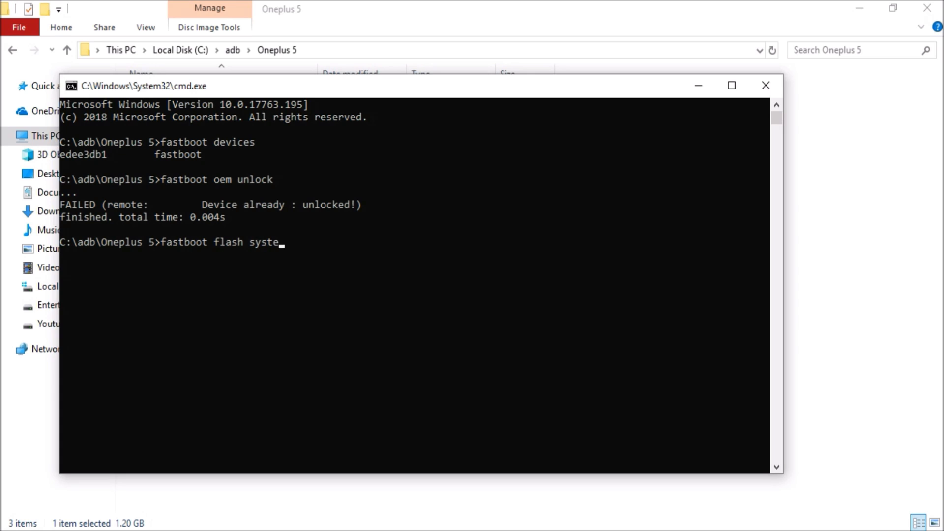
text(m)
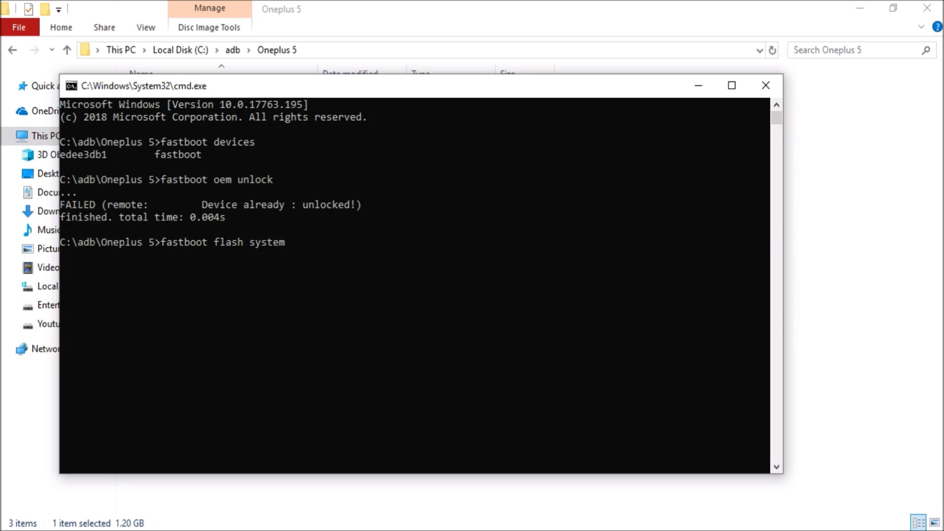
text(pa_qssi_msm8998_a-BETA-20190105_system)
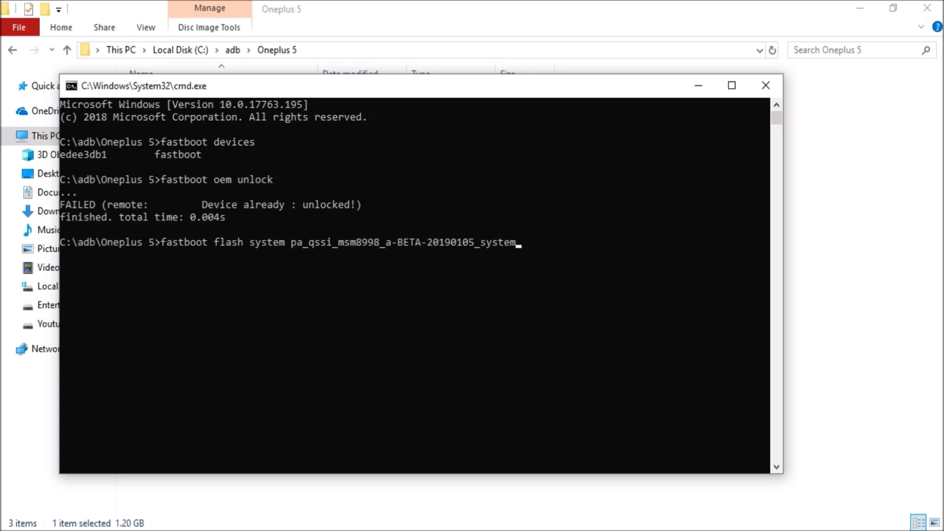
text(.img)
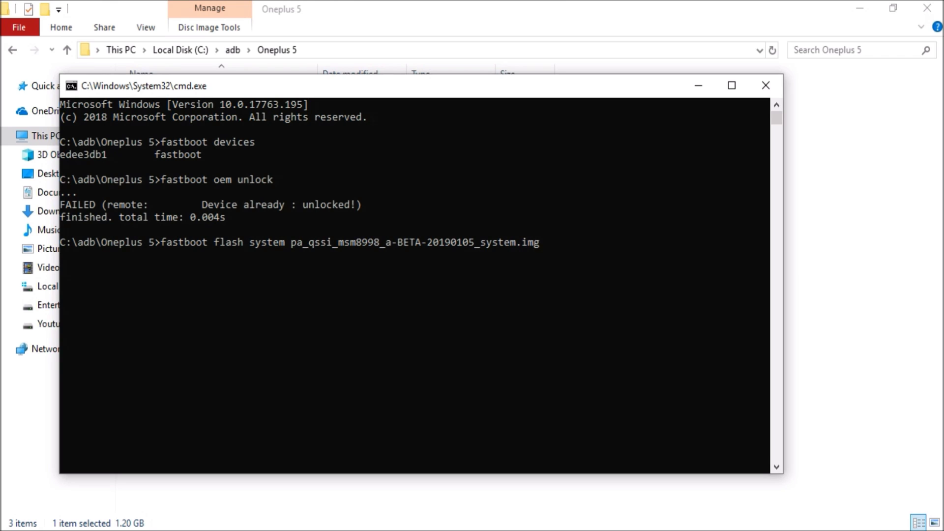